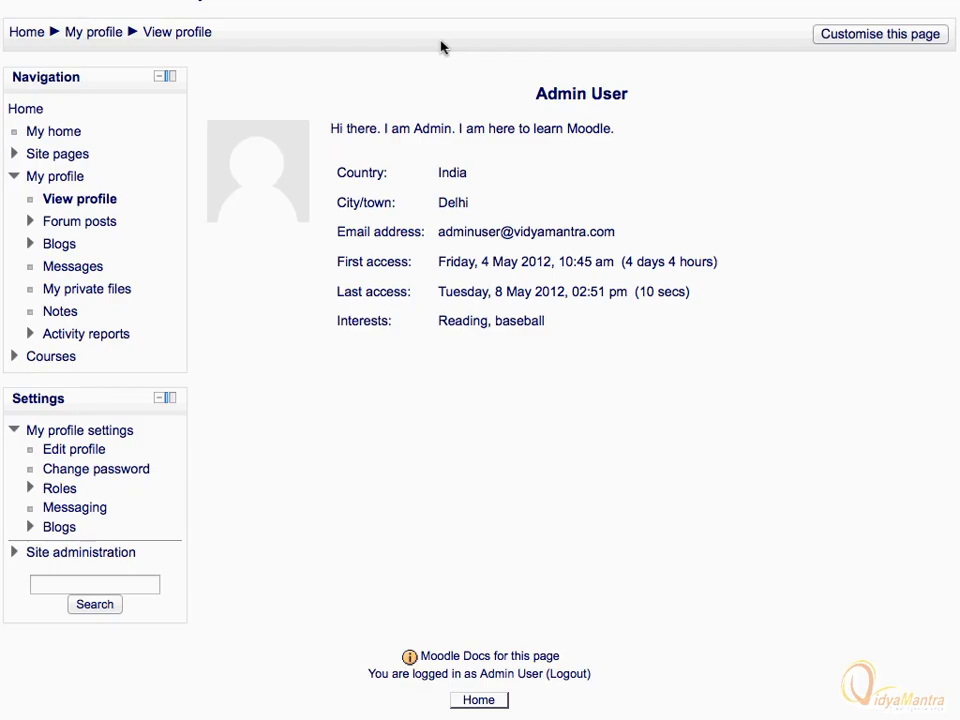
{"action": "mouse_move", "coordinate": [252, 232]}
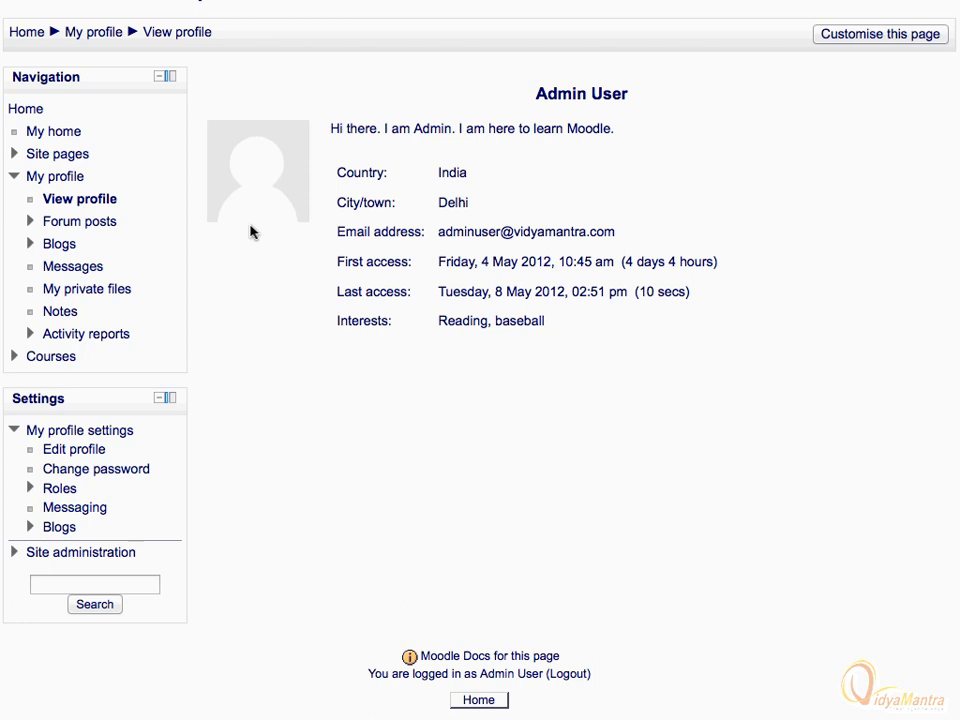
{"action": "mouse_move", "coordinate": [156, 344]}
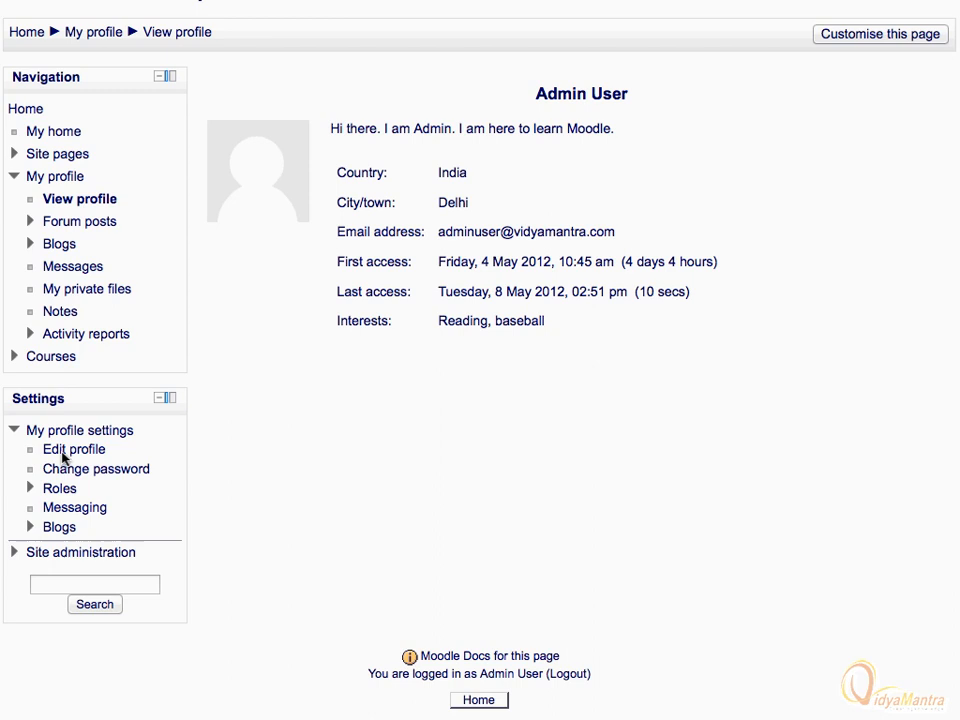
- Reach the User picture section of Admin User's Edit profile form
{"action": "left_click", "coordinate": [72, 448]}
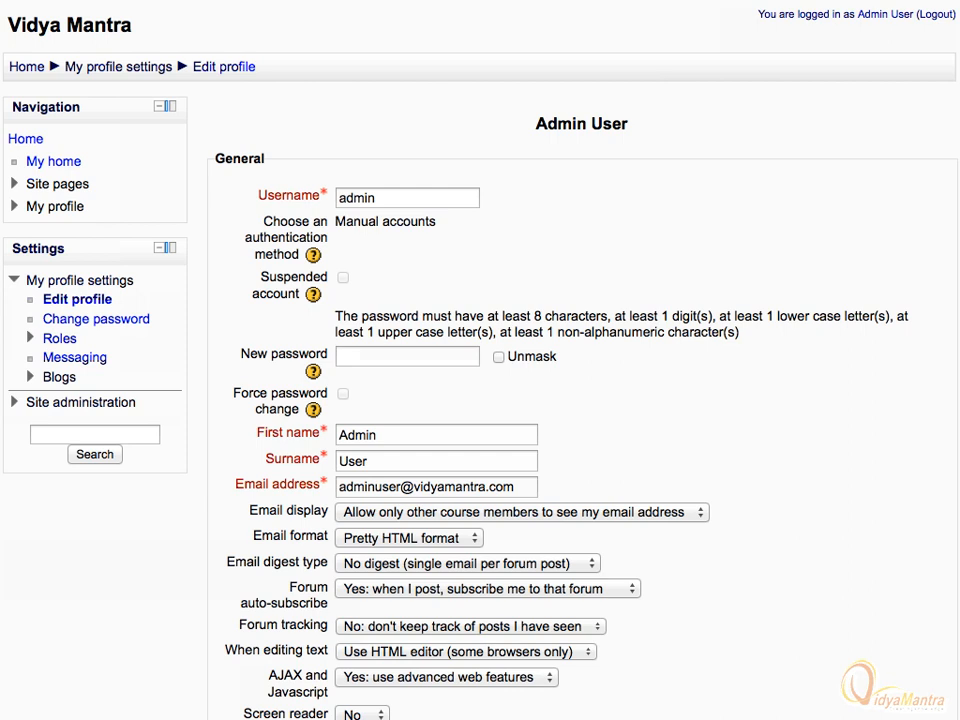
{"action": "scroll", "scroll_direction": "down", "scroll_amount": 3}
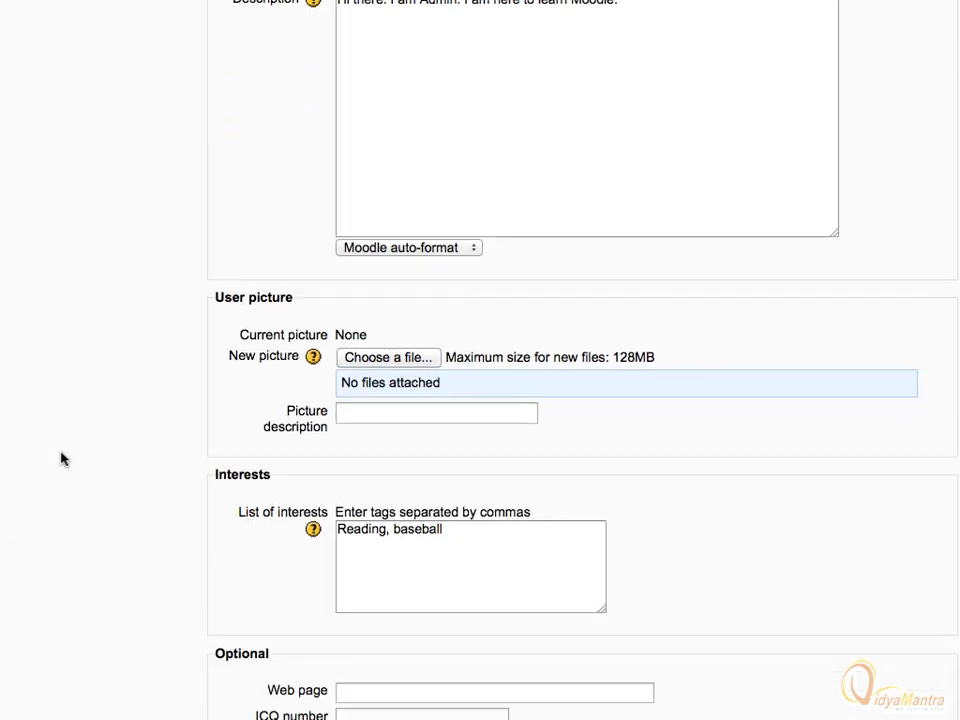
{"action": "scroll", "scroll_direction": "down", "scroll_amount": 3}
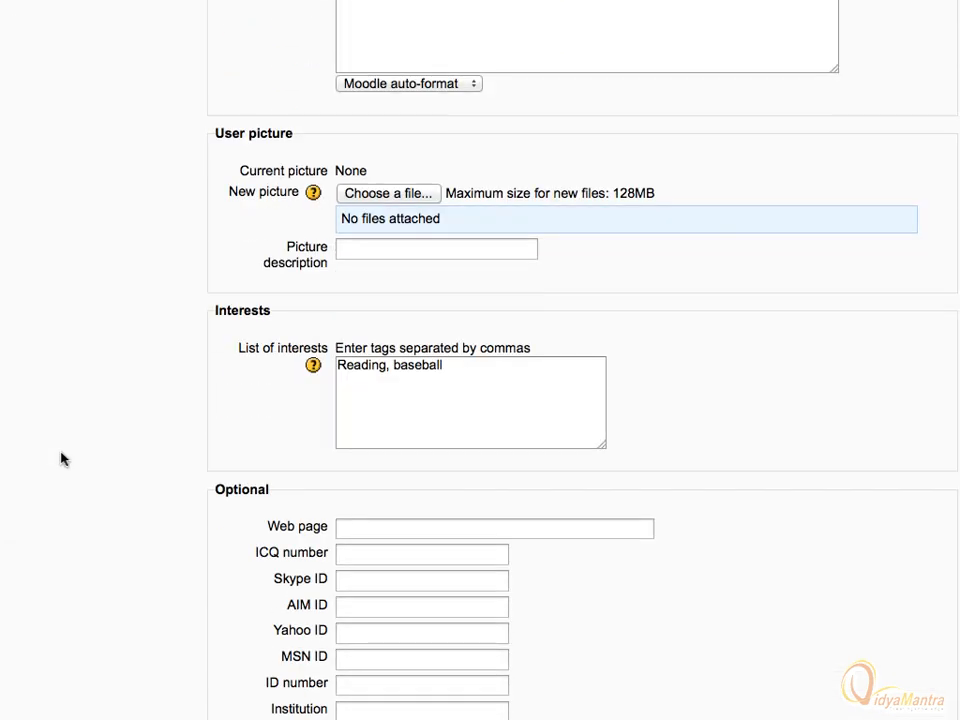
{"action": "scroll", "scroll_direction": "down", "scroll_amount": 3}
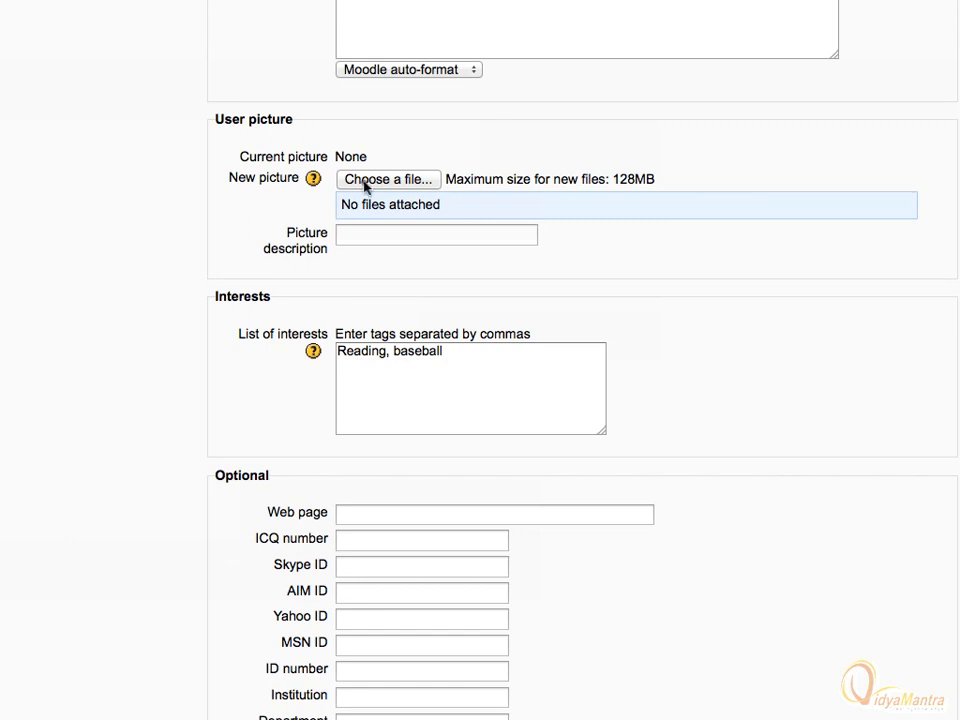
- Upload teacher.gif from the computer as the new user picture
{"action": "left_click", "coordinate": [388, 180]}
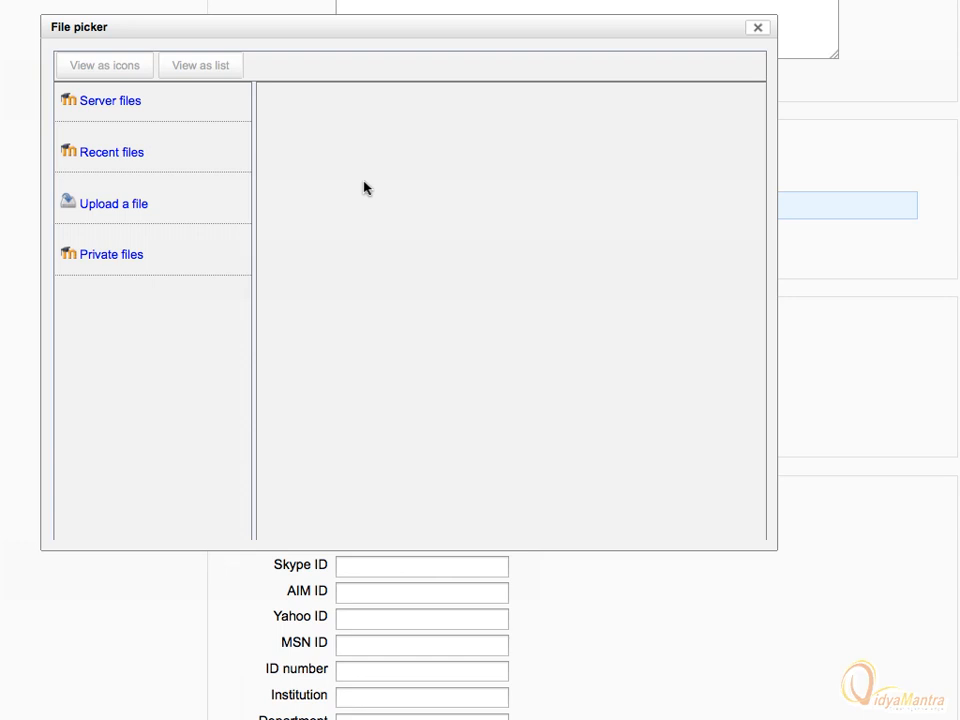
{"action": "left_click", "coordinate": [112, 204]}
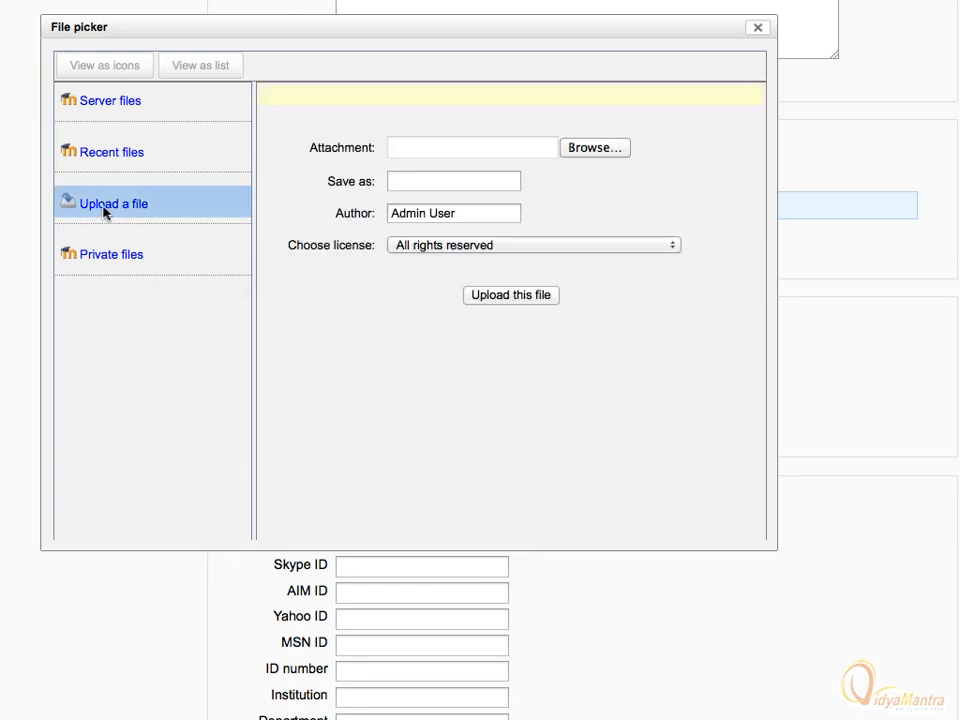
{"action": "left_click", "coordinate": [594, 148]}
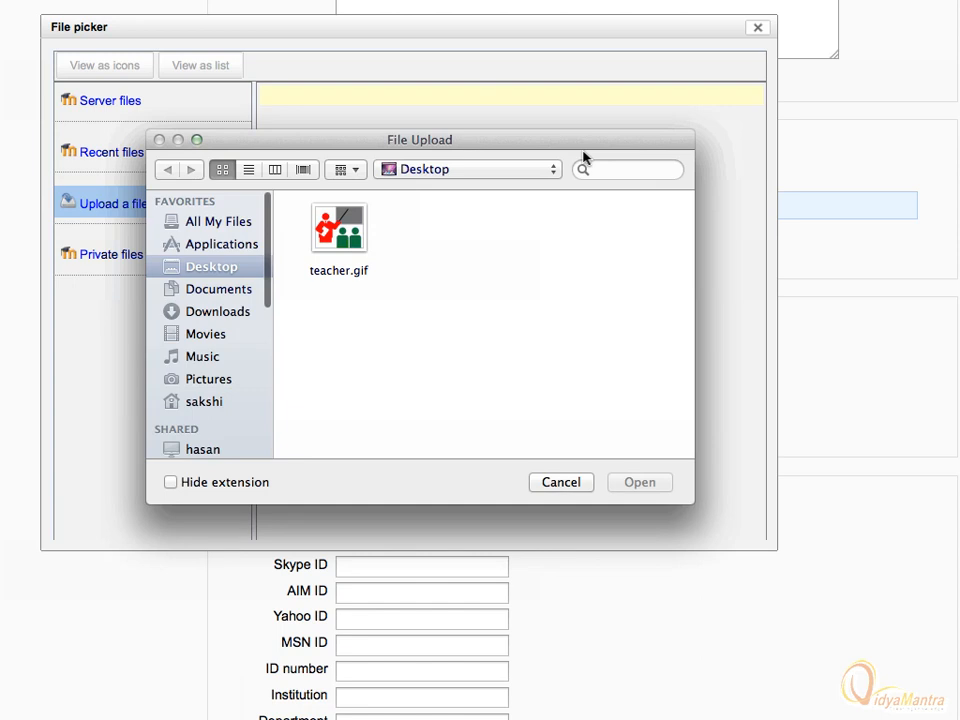
{"action": "mouse_move", "coordinate": [388, 250]}
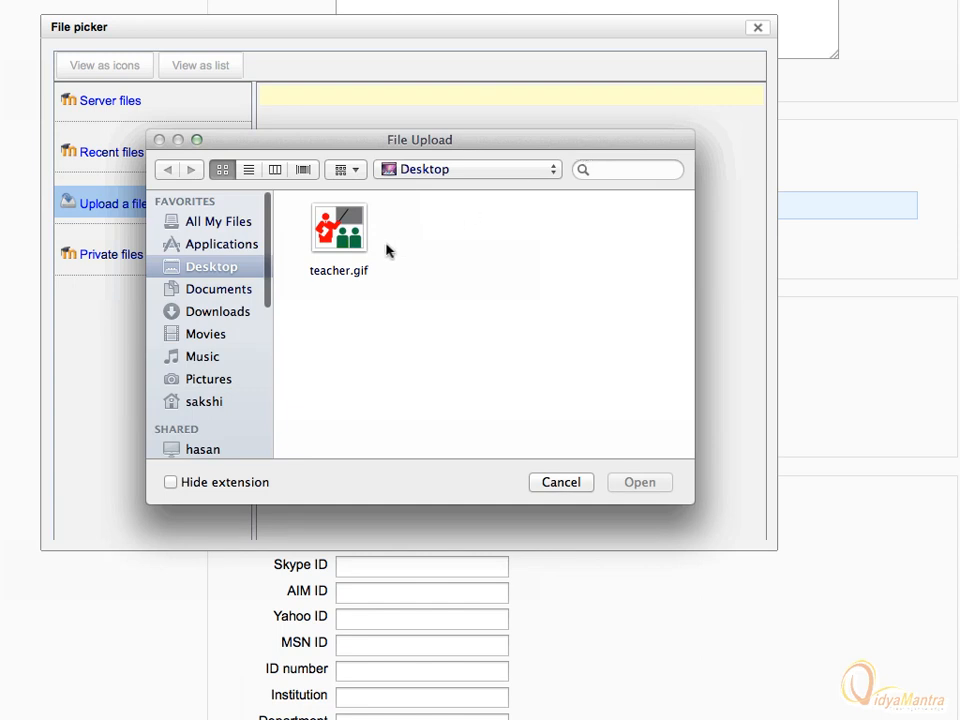
{"action": "mouse_move", "coordinate": [332, 280]}
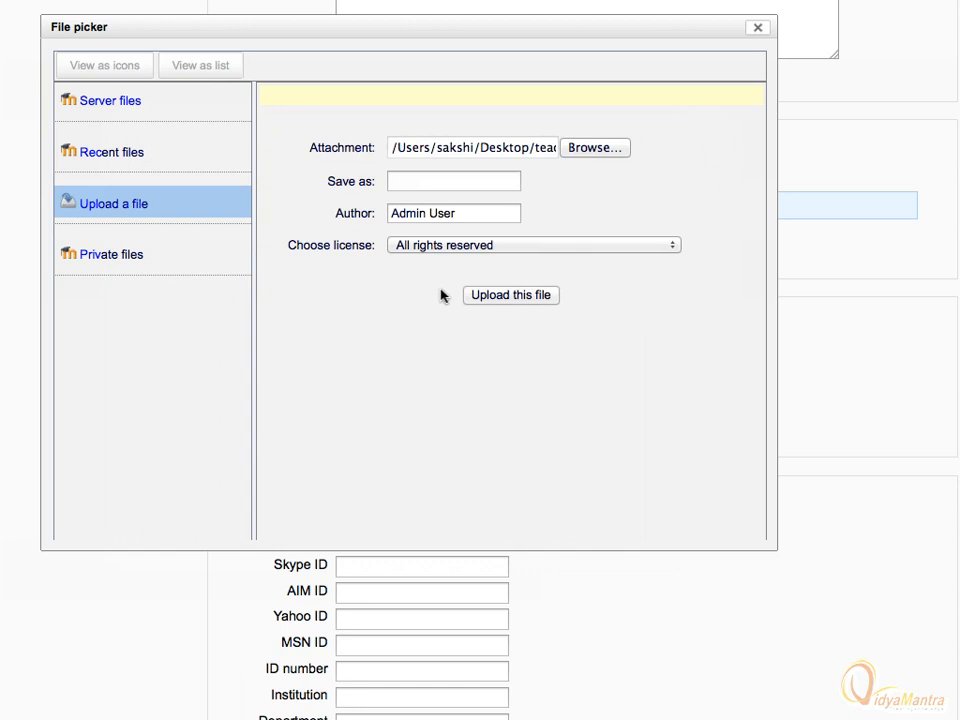
{"action": "left_click", "coordinate": [512, 296]}
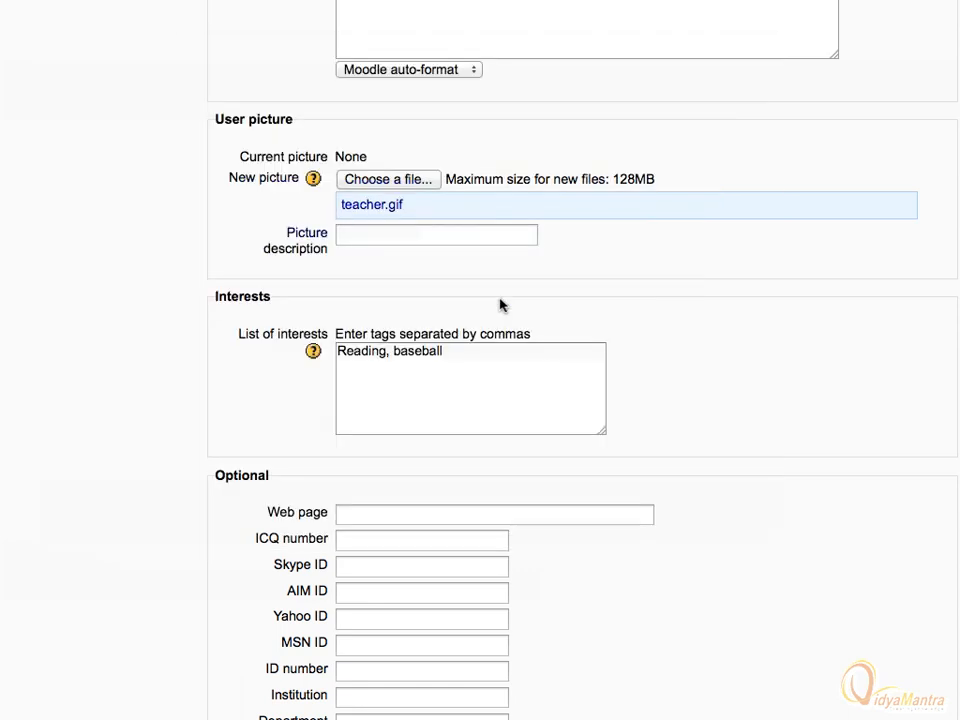
- Describe the picture as 'Moodle teacher and admin'
{"action": "left_click", "coordinate": [436, 236]}
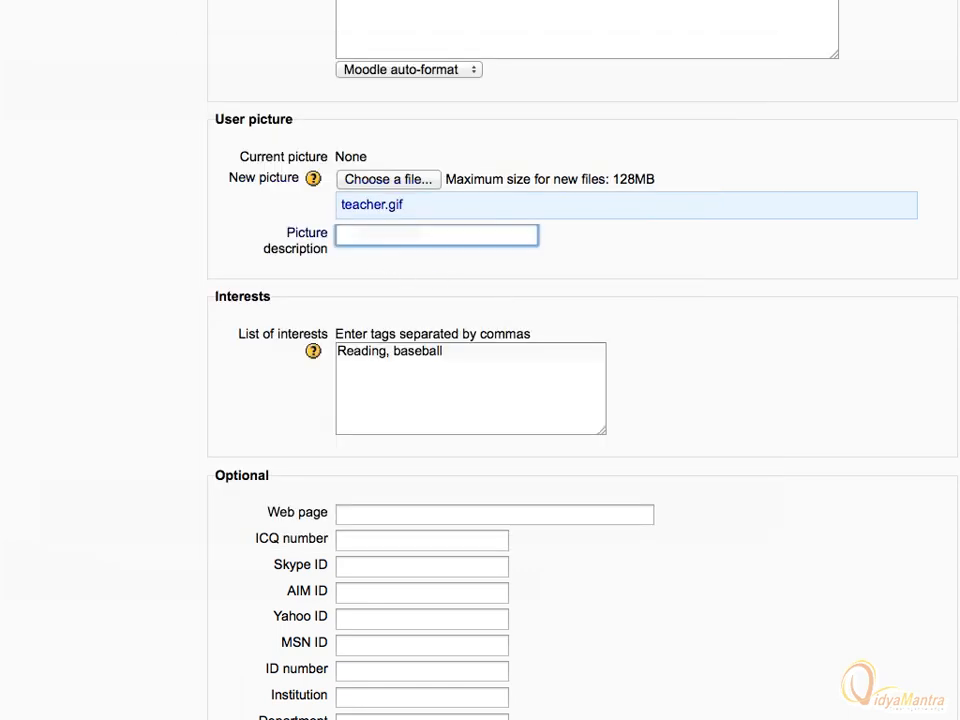
{"action": "type", "text": "Moodle teacher and admin"}
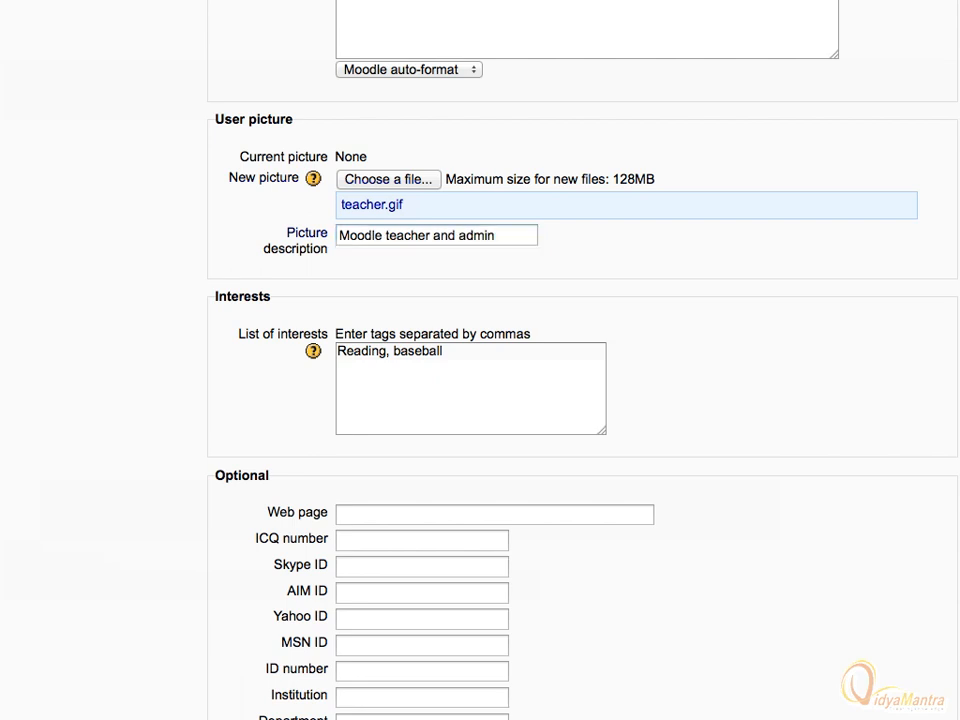
- Update the profile so the public profile shows the teacher picture
{"action": "scroll", "scroll_direction": "down", "scroll_amount": 3}
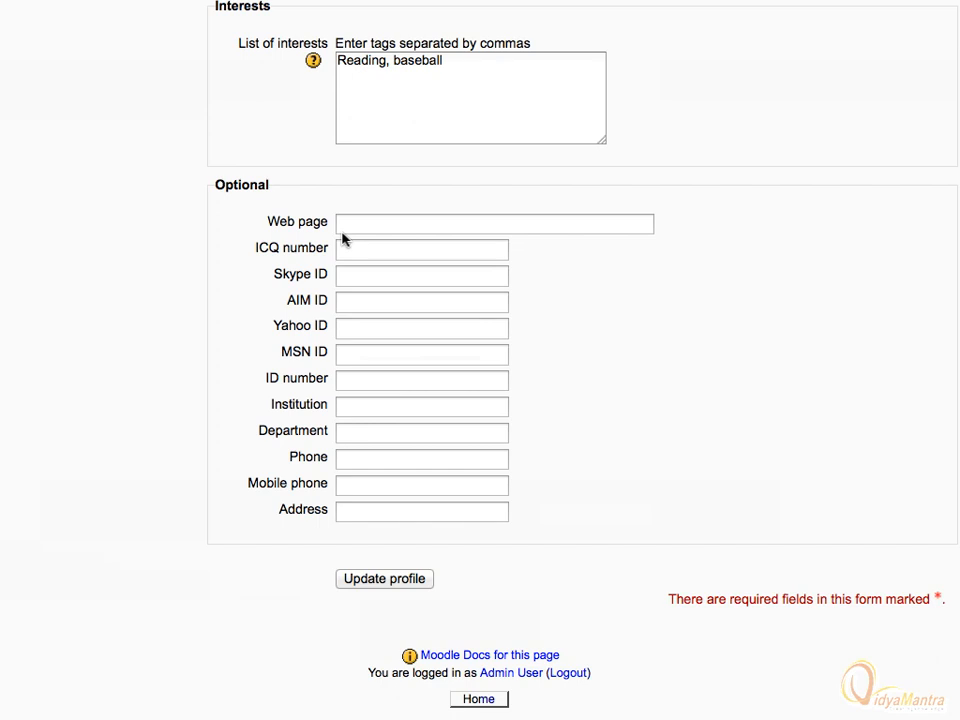
{"action": "mouse_move", "coordinate": [370, 586]}
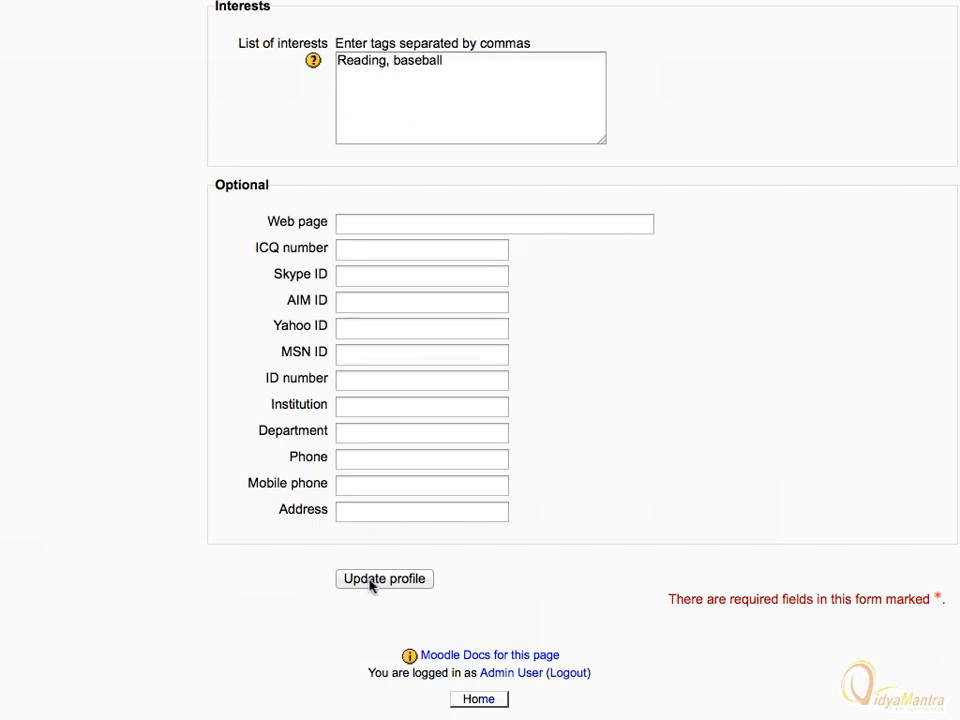
{"action": "left_click", "coordinate": [384, 578]}
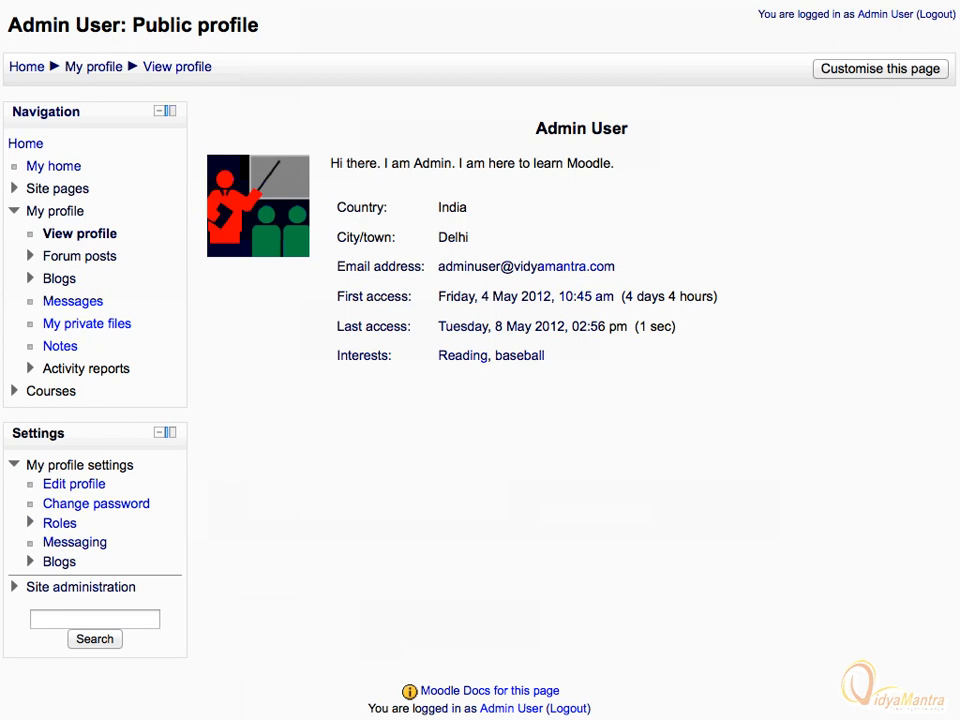